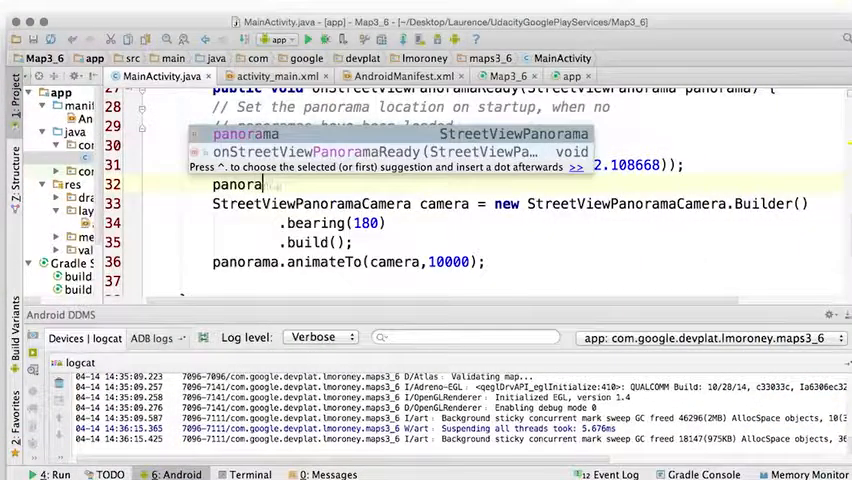
type("setStreetNamesEnabled();")
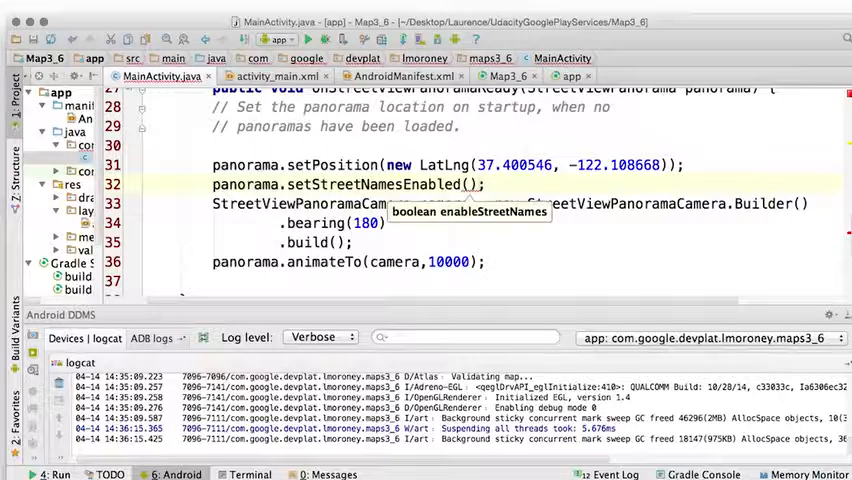
type("false")
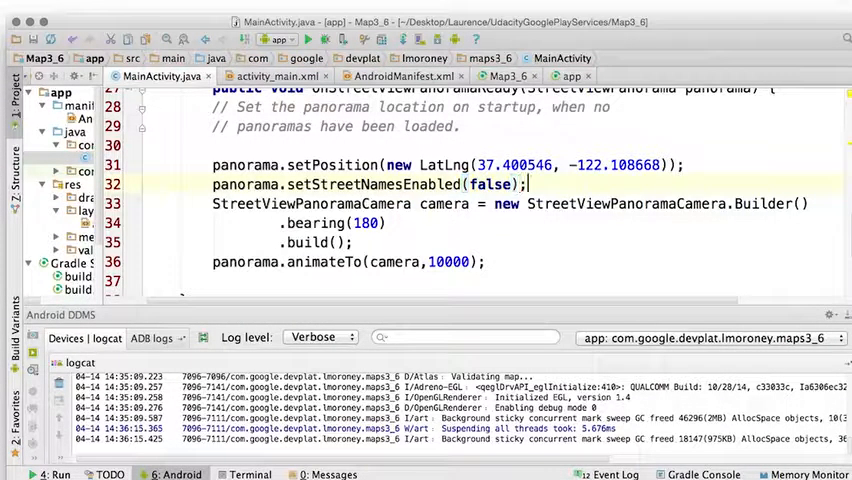